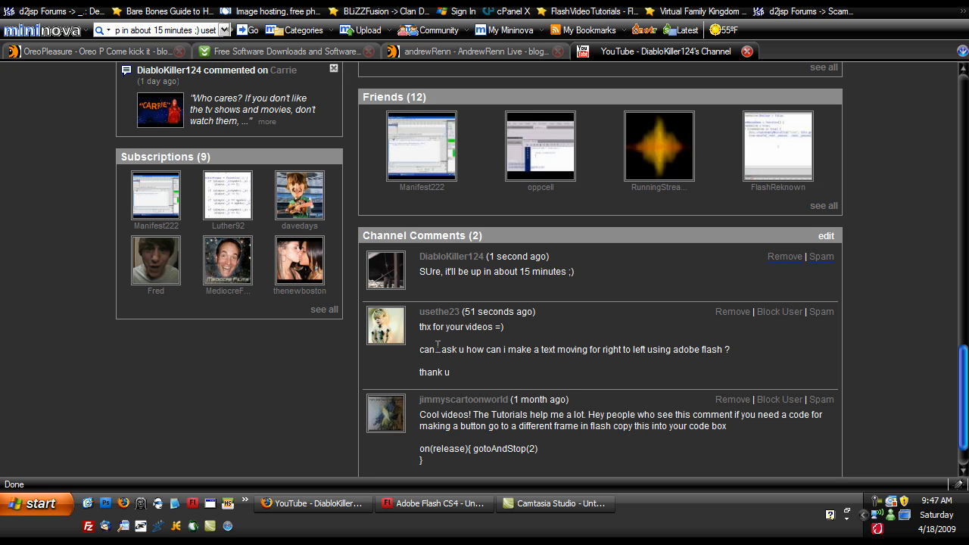
pyautogui.moveTo(653, 367)
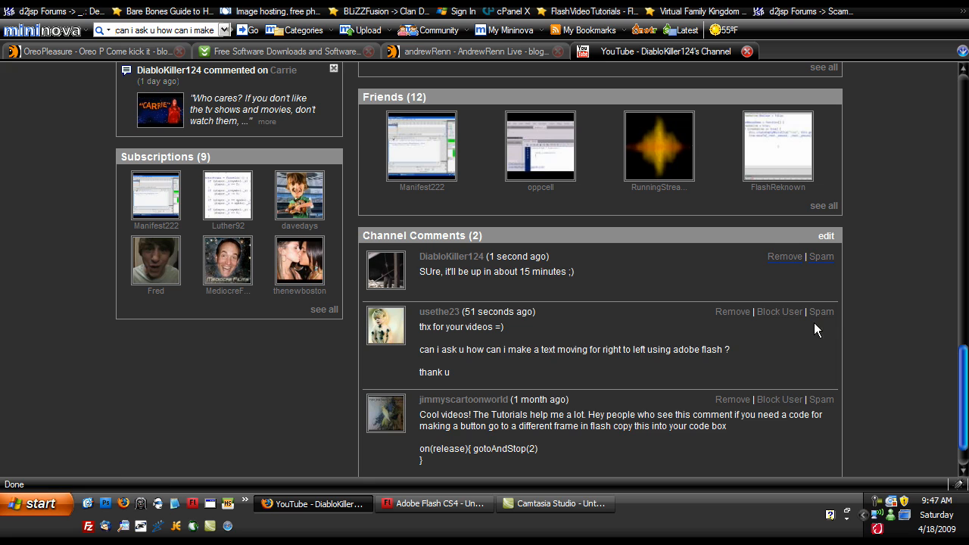
pyautogui.moveTo(712, 378)
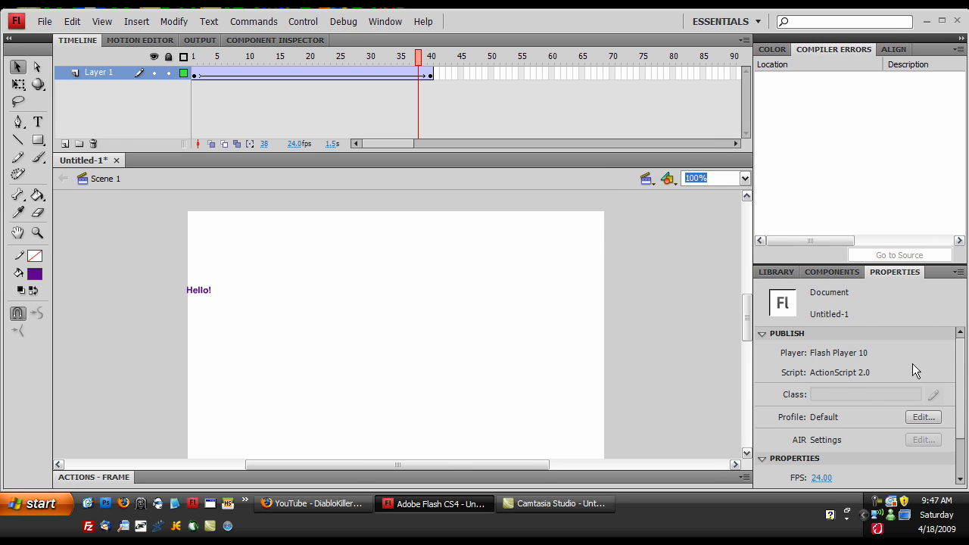
# Step: Test-play the Hello! animation and close the playback window
pyautogui.press('ctrl+enter')
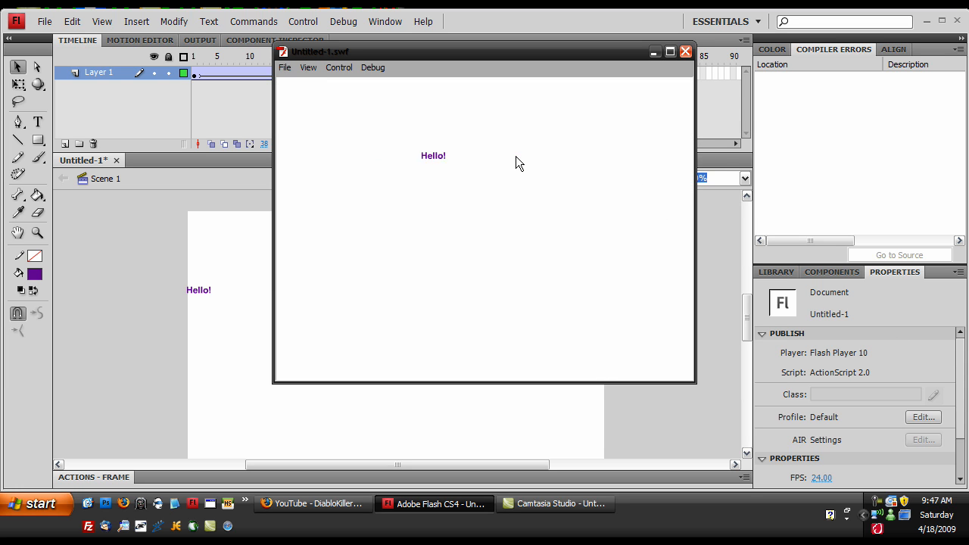
pyautogui.click(685, 51)
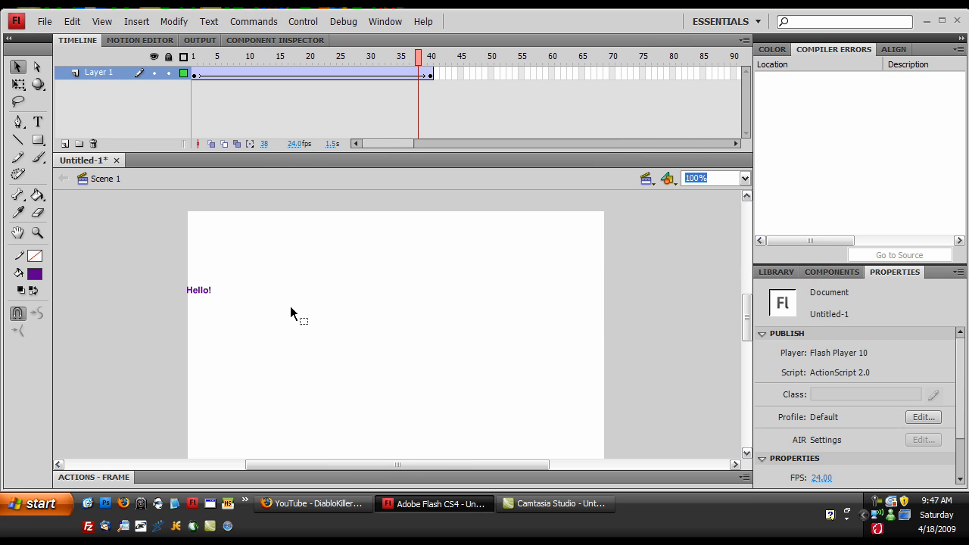
# Step: Create a new Flash File (ActionScript 2.0) document, Untitled-2
pyautogui.click(44, 21)
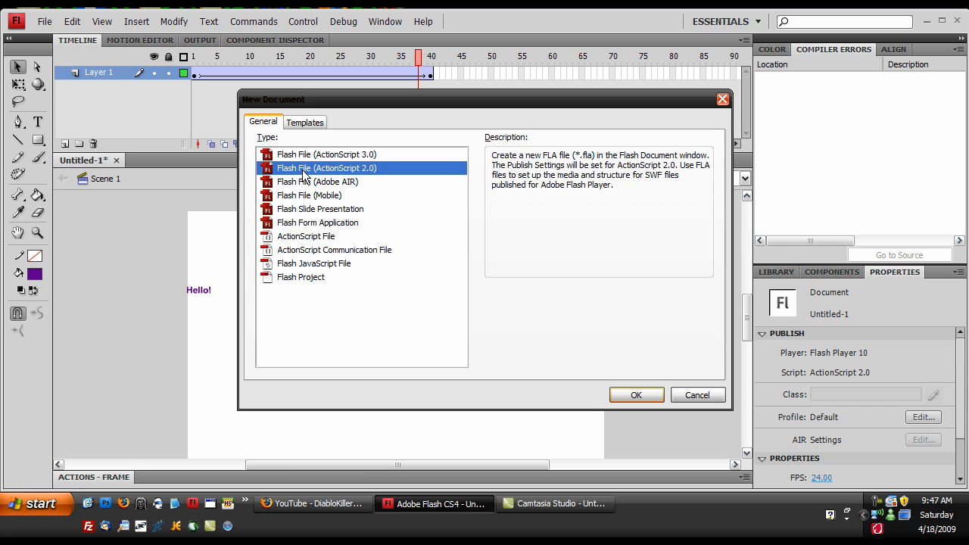
pyautogui.moveTo(634, 405)
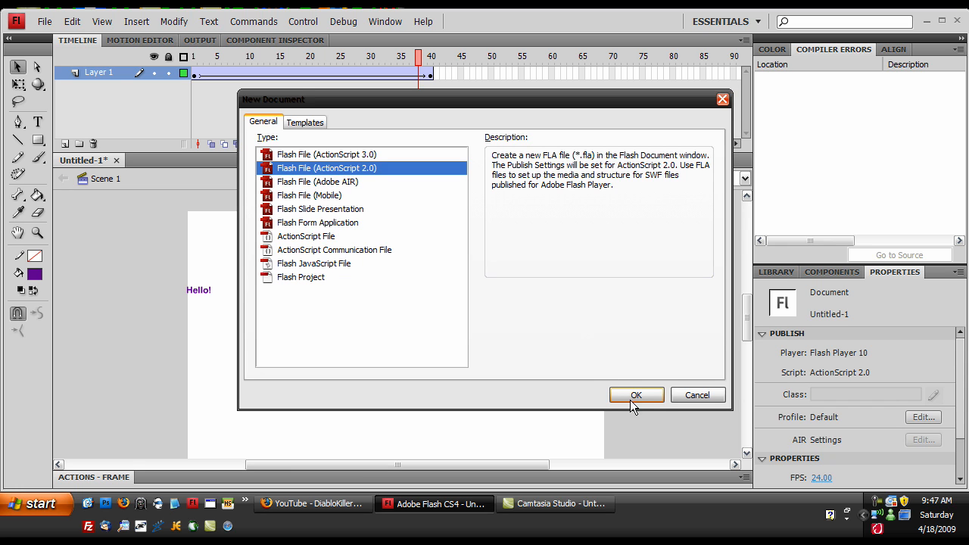
pyautogui.click(636, 395)
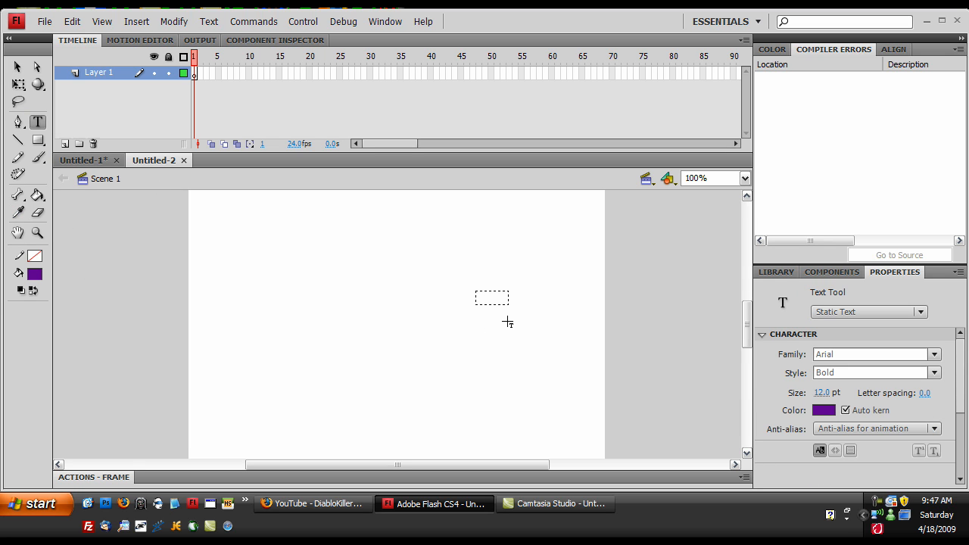
# Step: Create a text box reading 'Your Text Here' and move it just past the stage's right edge
pyautogui.moveTo(491, 297); pyautogui.dragTo(545, 297)
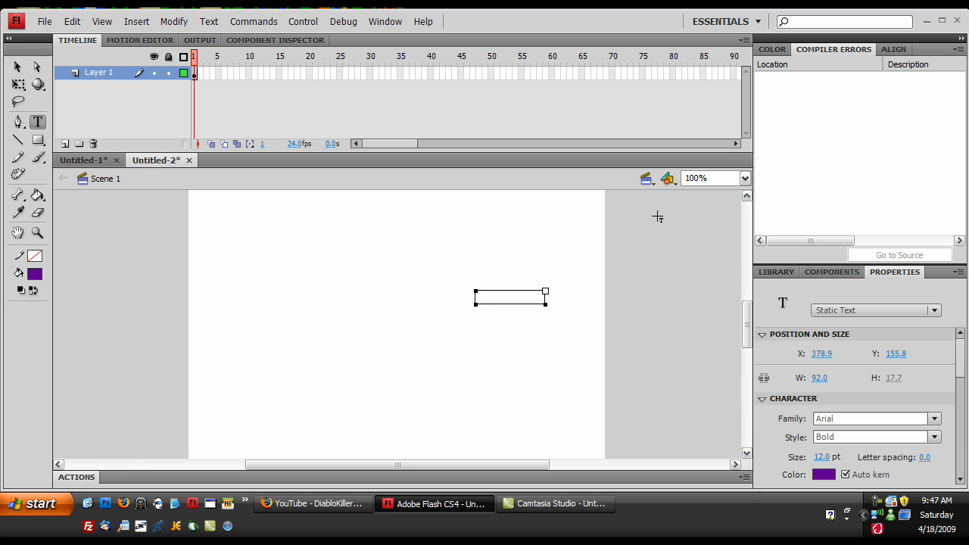
pyautogui.write('Your Text Here')
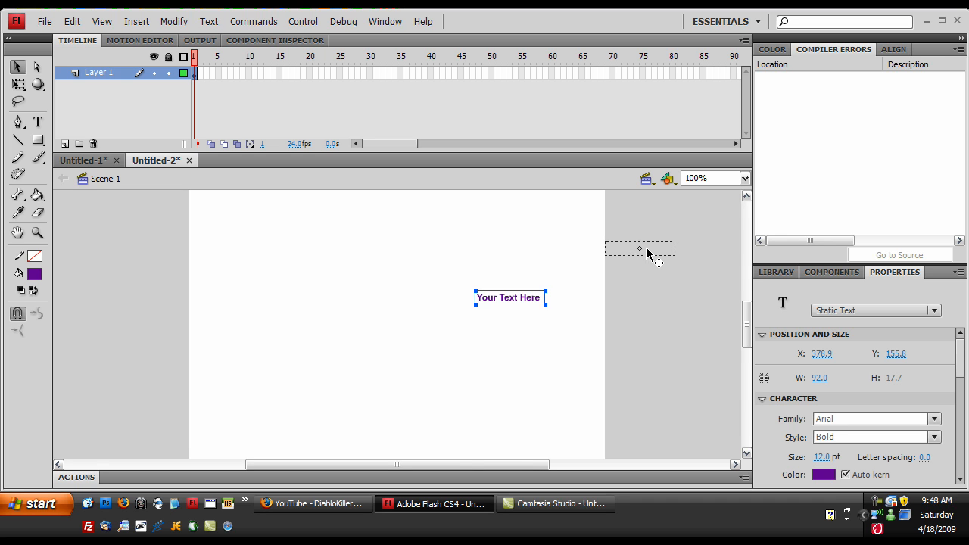
pyautogui.moveTo(510, 297); pyautogui.dragTo(640, 248)
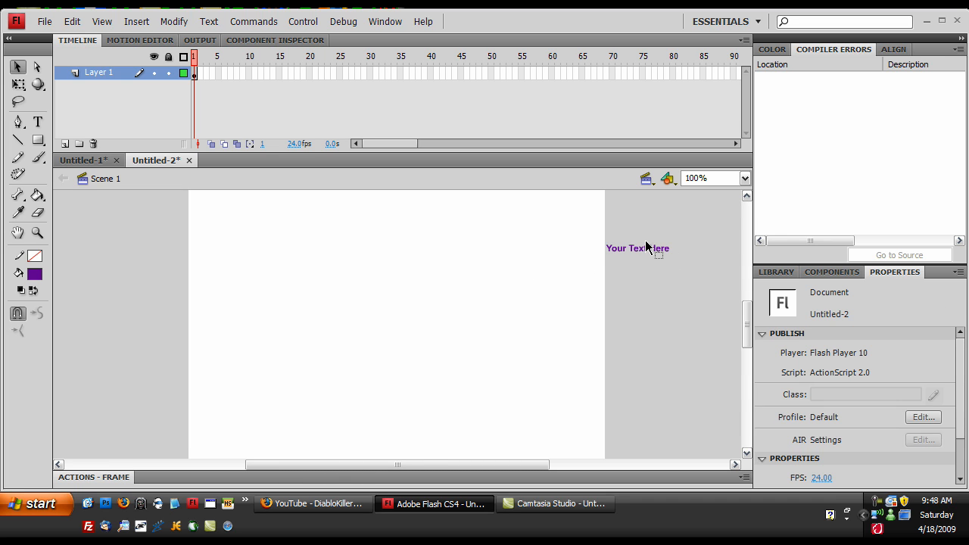
pyautogui.click(637, 249)
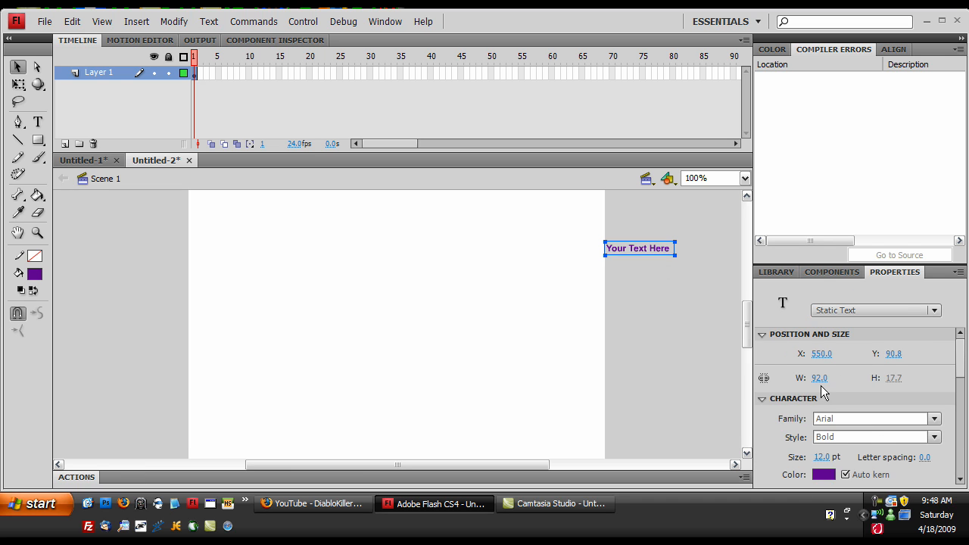
pyautogui.moveTo(902, 422)
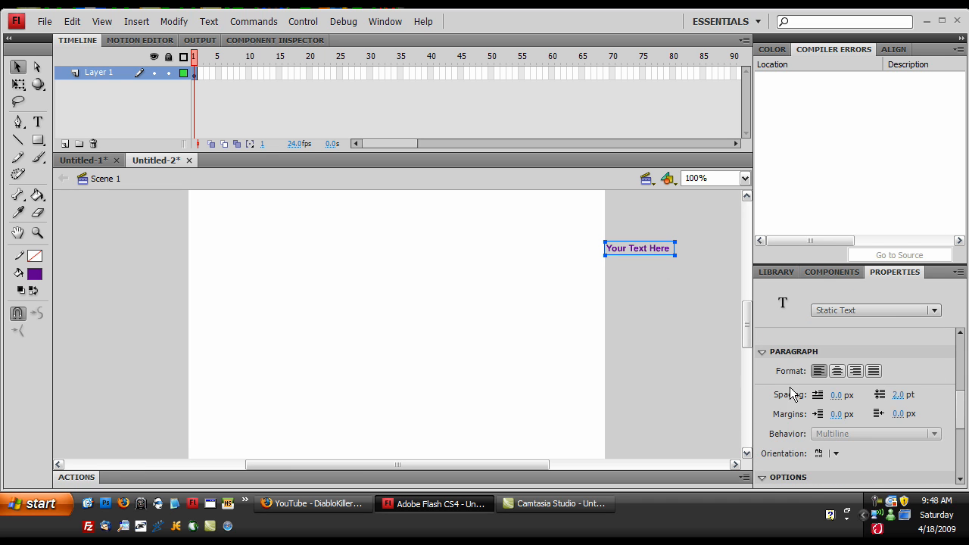
pyautogui.moveTo(677, 379)
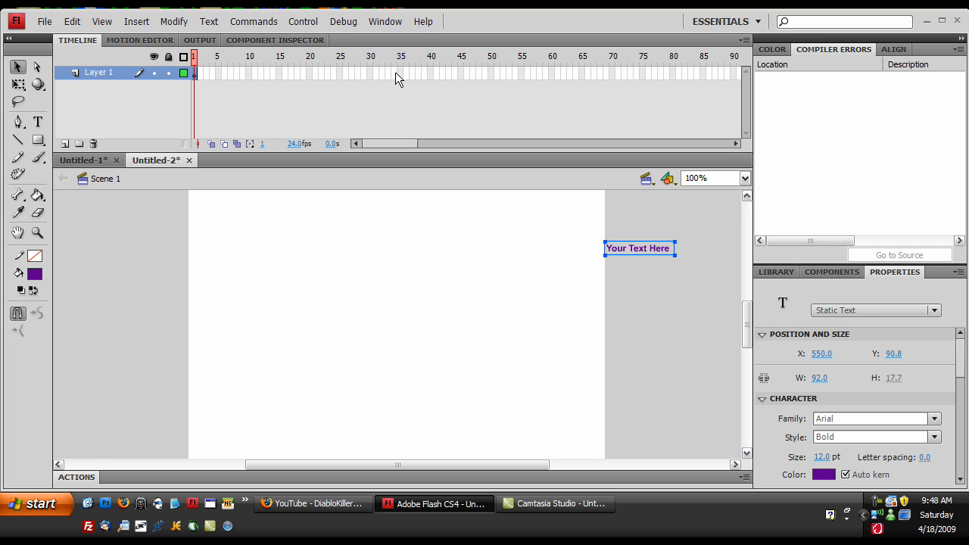
# Step: Insert a keyframe at frame 40 and select the text there
pyautogui.click(432, 74)
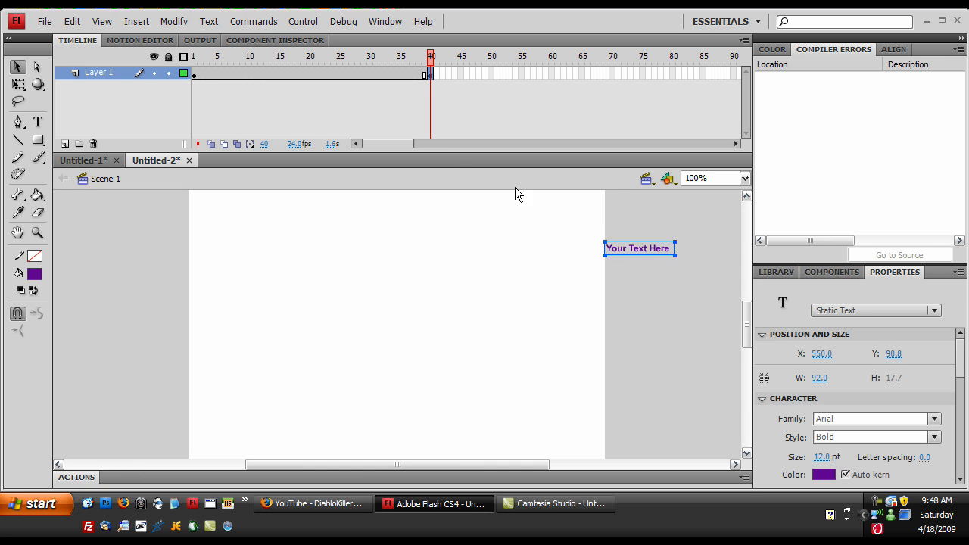
pyautogui.rightClick(431, 75)
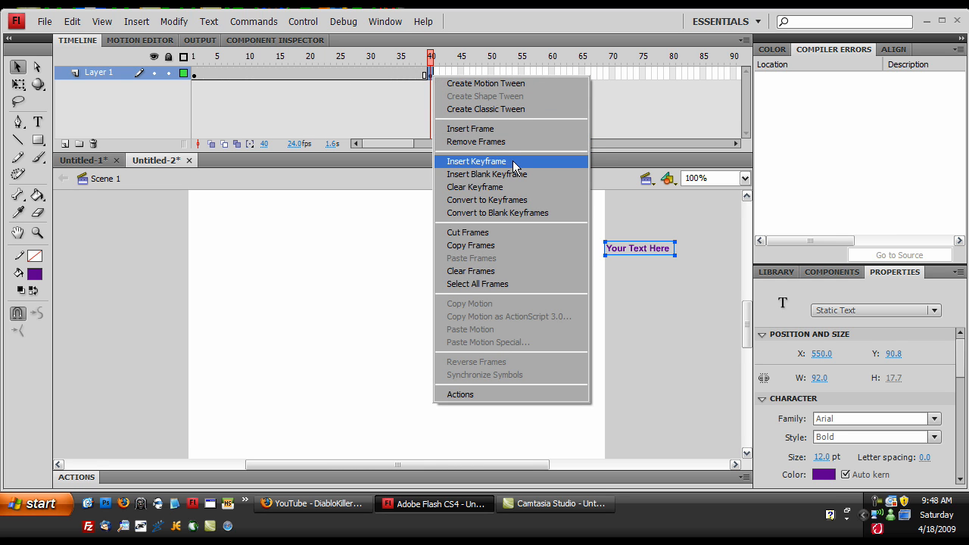
pyautogui.click(476, 161)
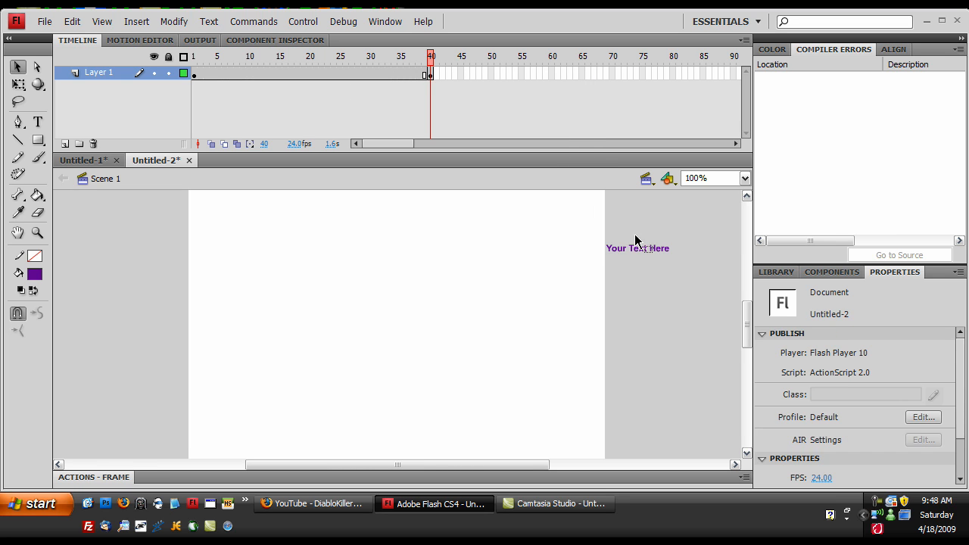
pyautogui.click(638, 247)
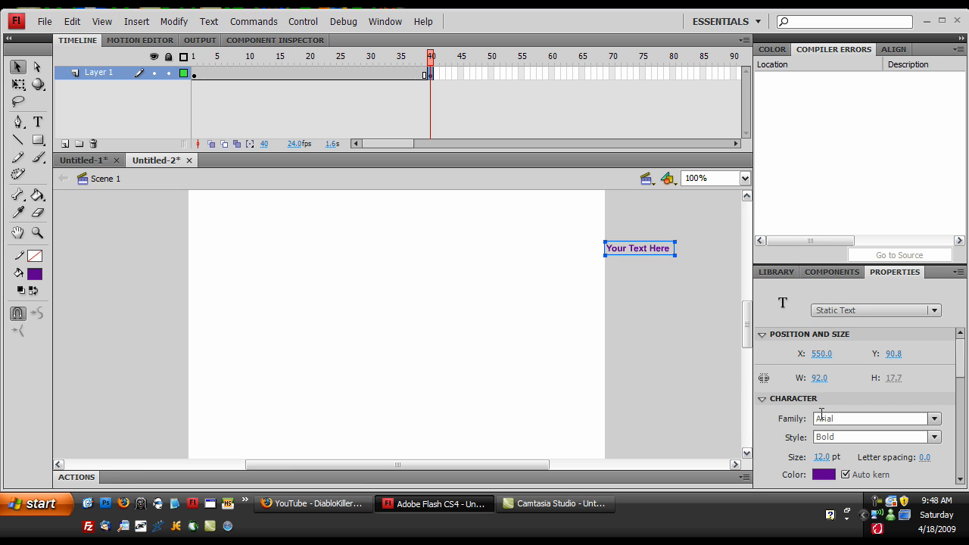
pyautogui.moveTo(639, 248); pyautogui.dragTo(475, 248)
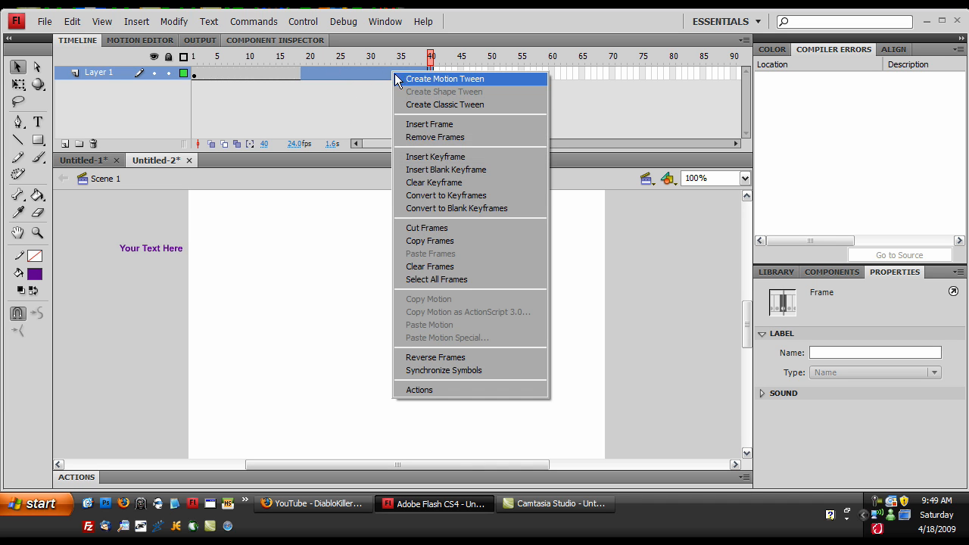
pyautogui.moveTo(426, 90)
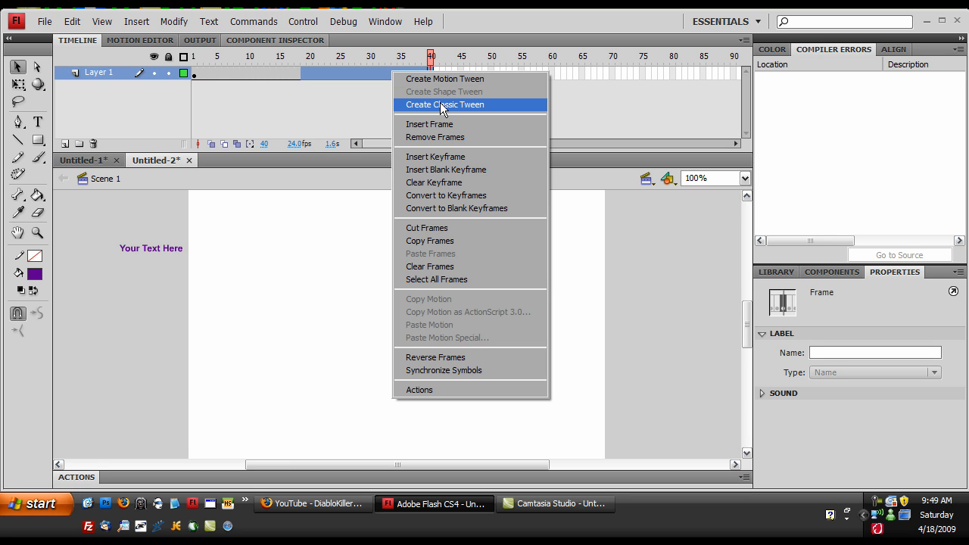
# Step: Create a classic tween between the frame 1 and frame 40 keyframes
pyautogui.click(444, 104)
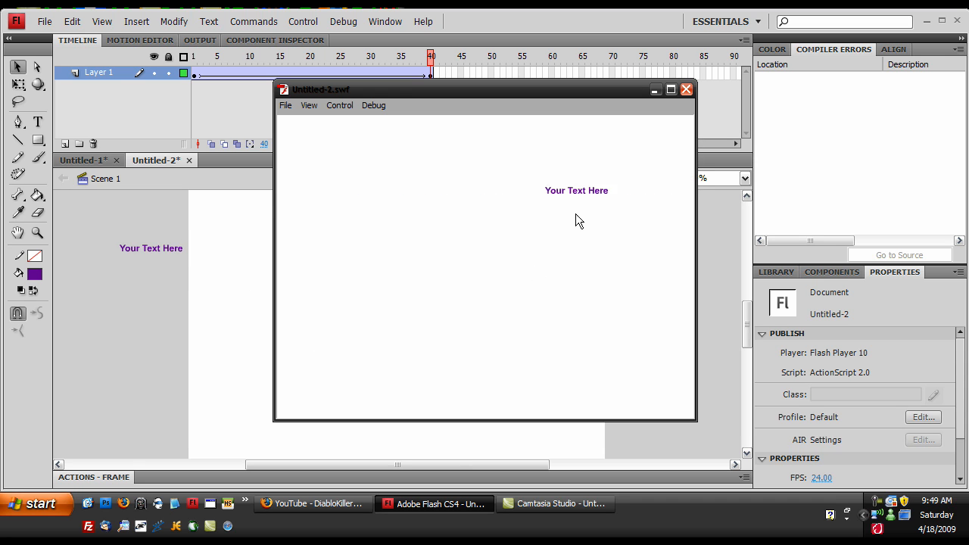
# Step: Close the test playback window and bring Camtasia Studio to the front
pyautogui.click(686, 89)
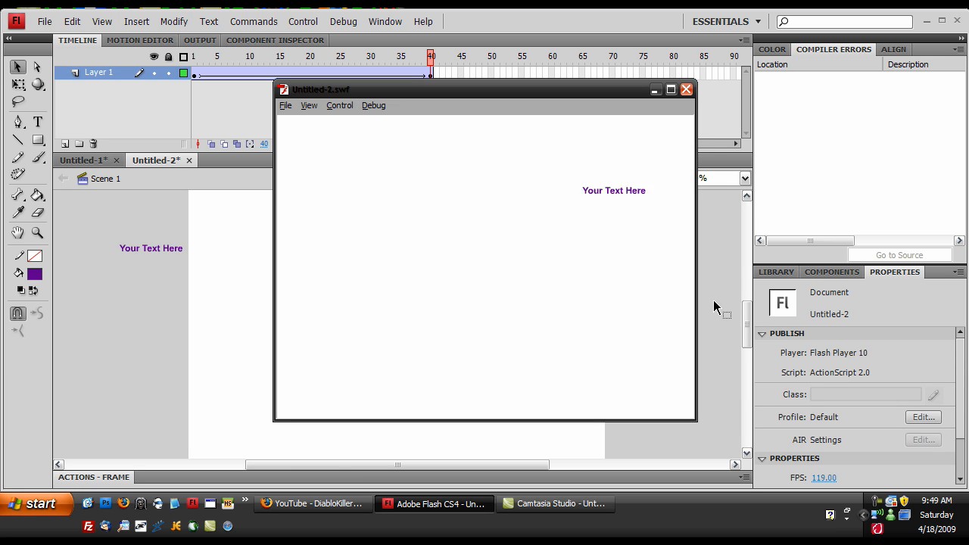
pyautogui.click(686, 89)
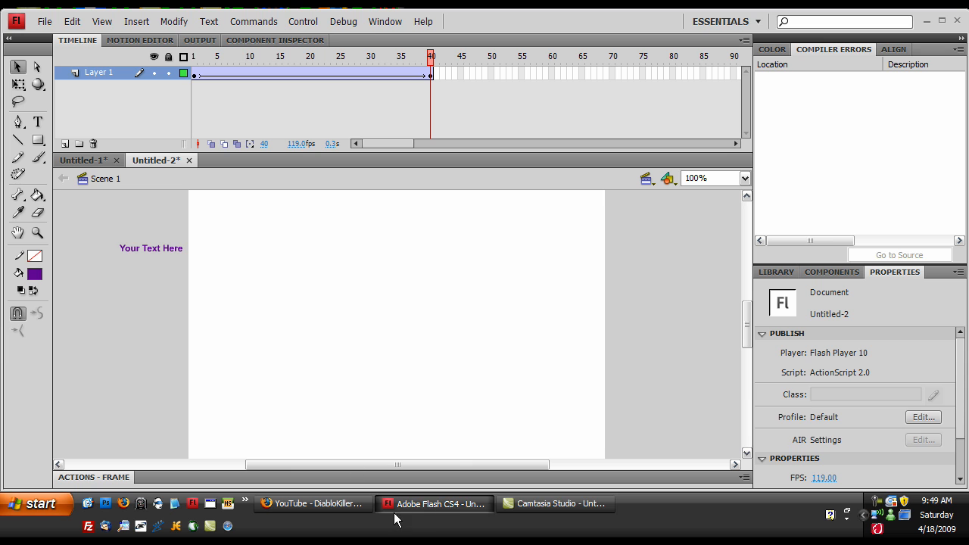
pyautogui.click(555, 503)
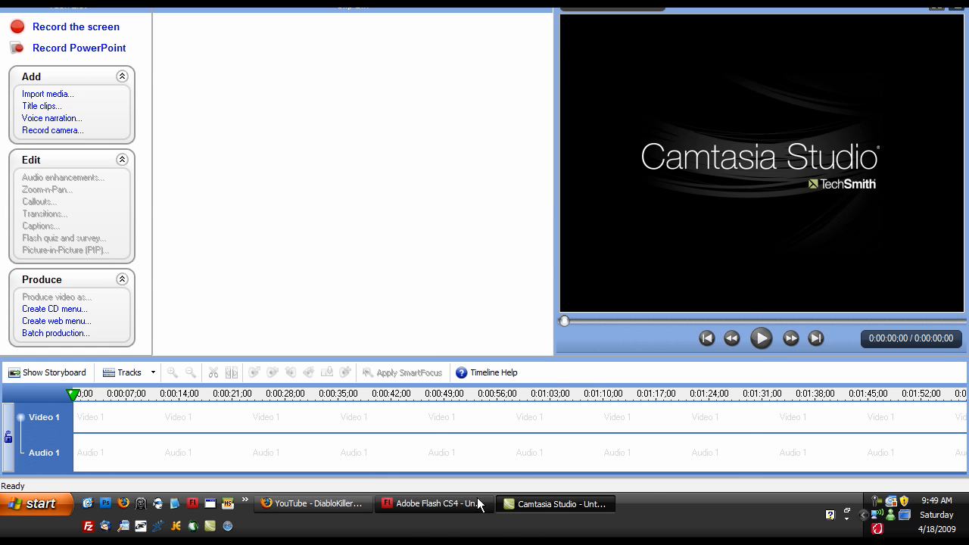